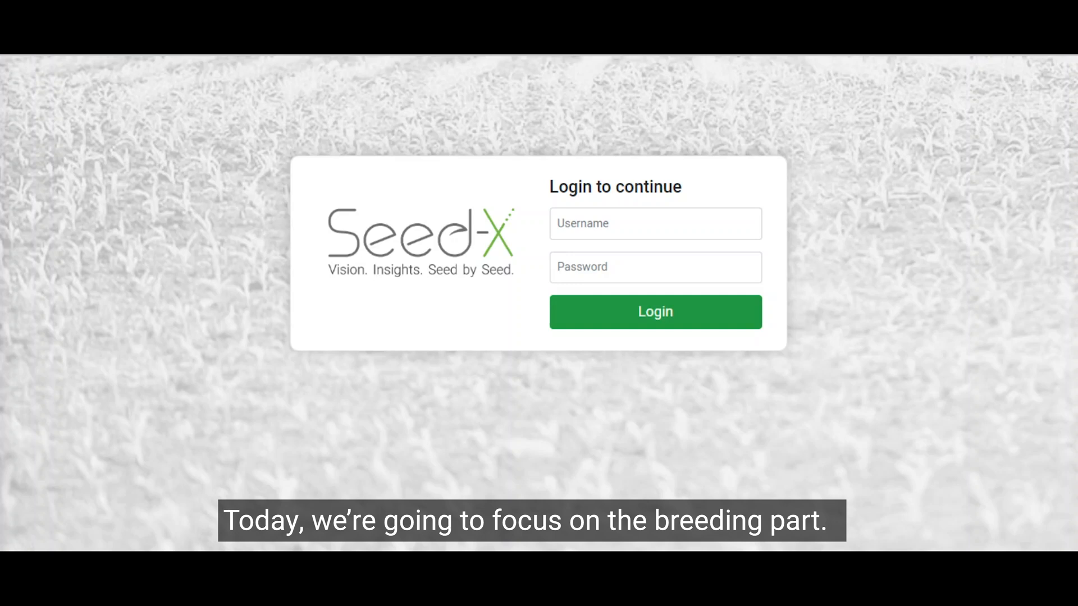
- Sign in to the platform using the saved account credentials
left_click(653, 311)
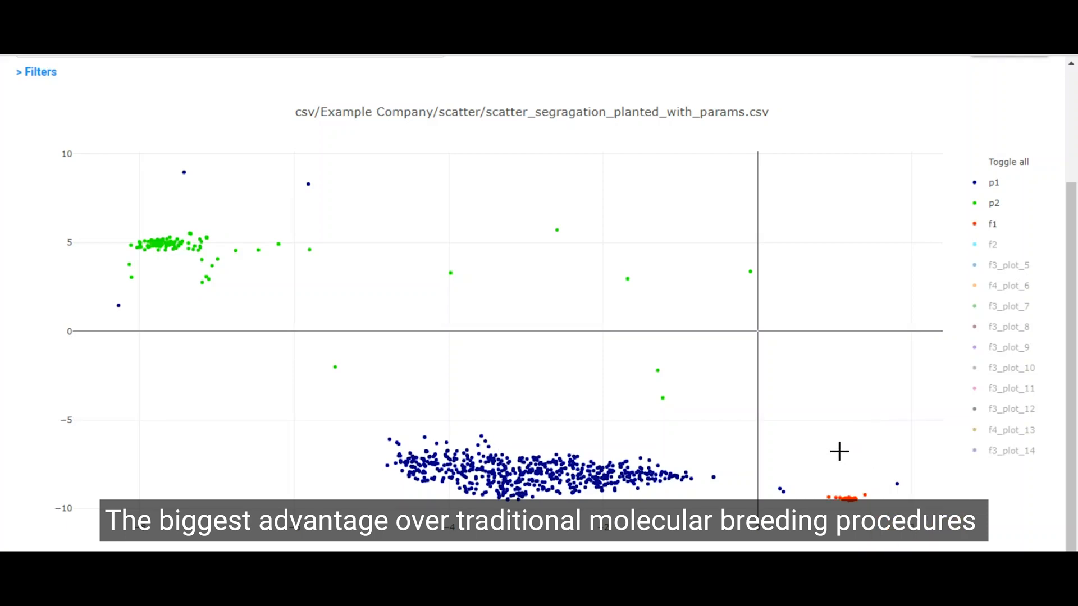
left_click(991, 244)
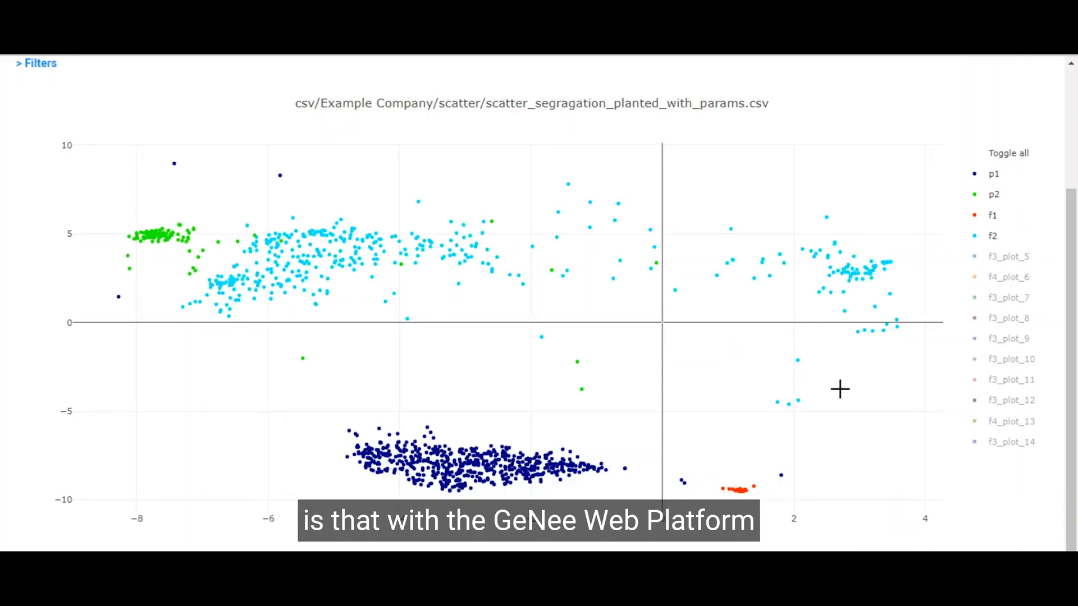
left_click(1008, 153)
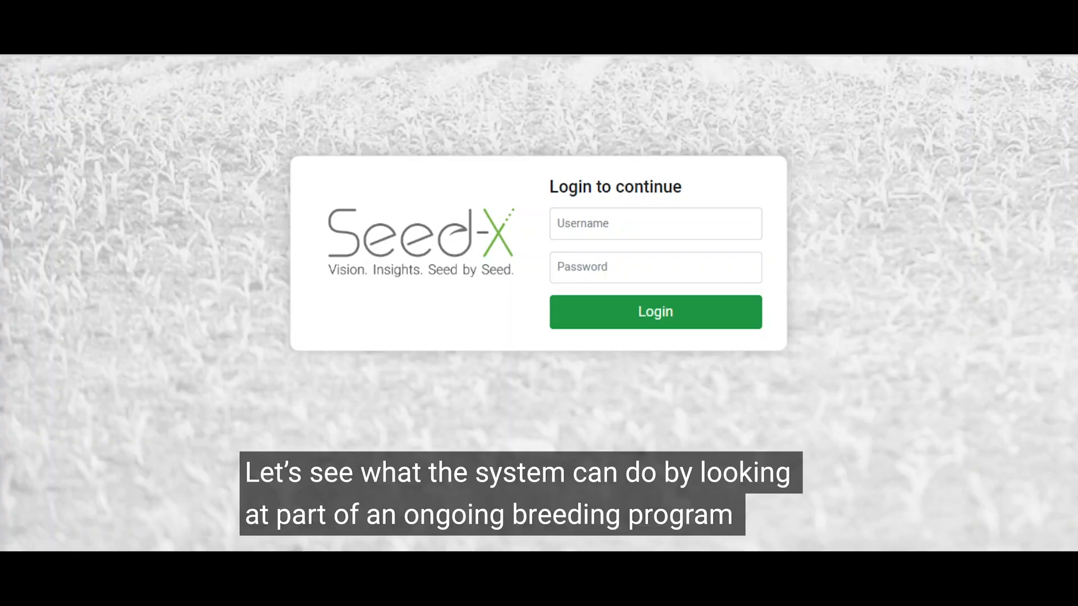
mouse_move(467, 389)
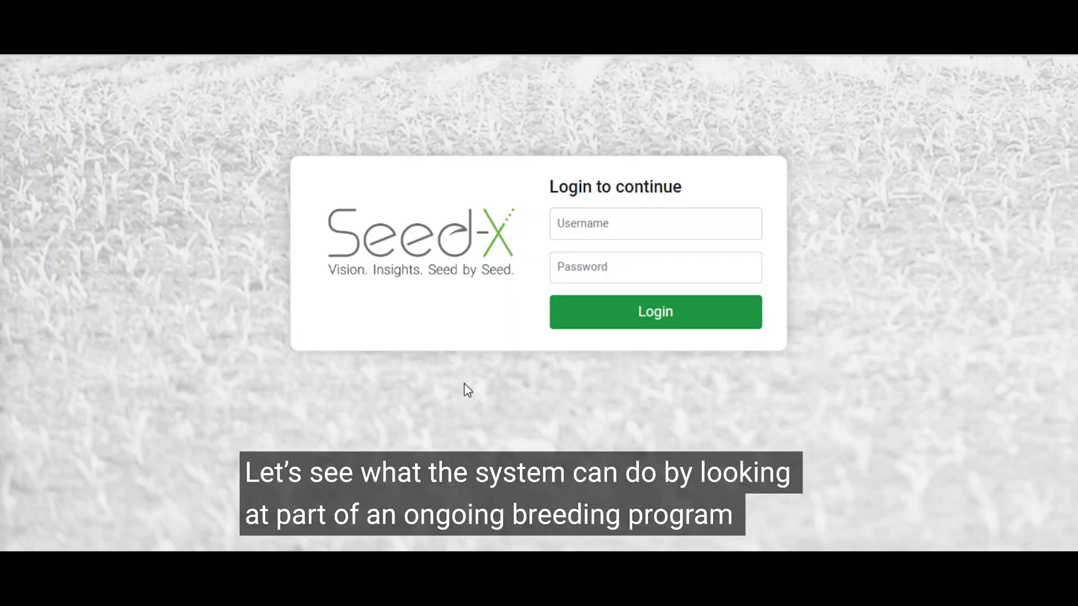
left_click(654, 222)
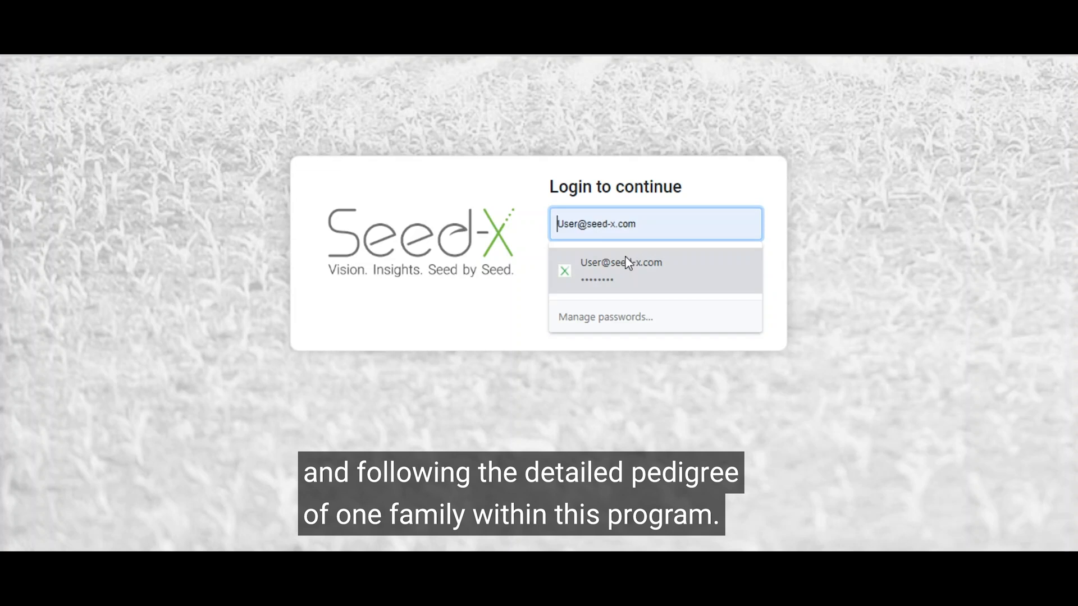
left_click(620, 271)
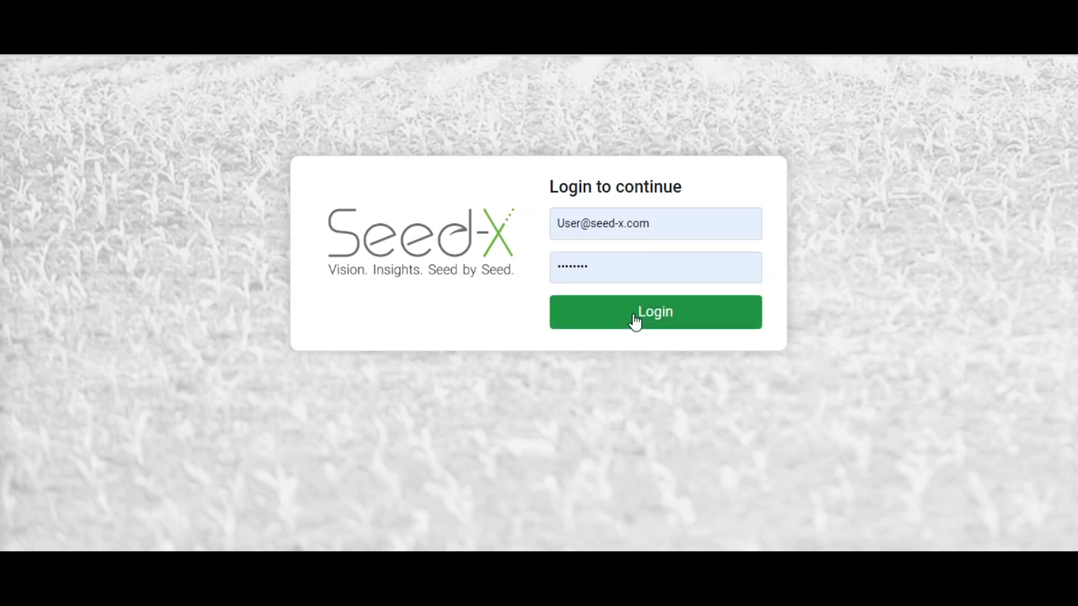
left_click(654, 311)
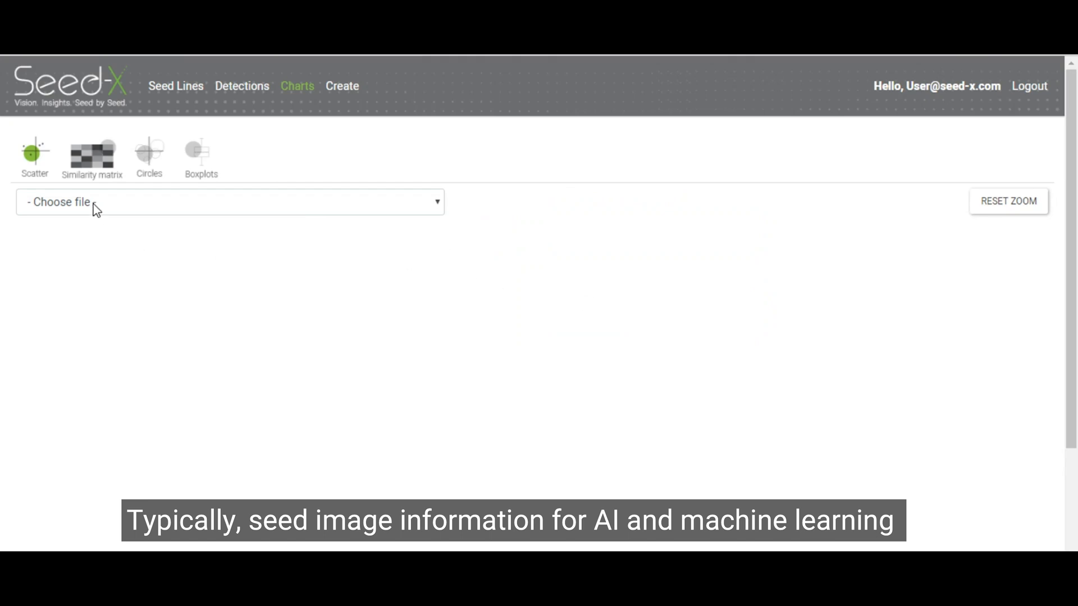
- Load scatter_segragation_planted_with_params.csv as the scatter chart data file
left_click(229, 201)
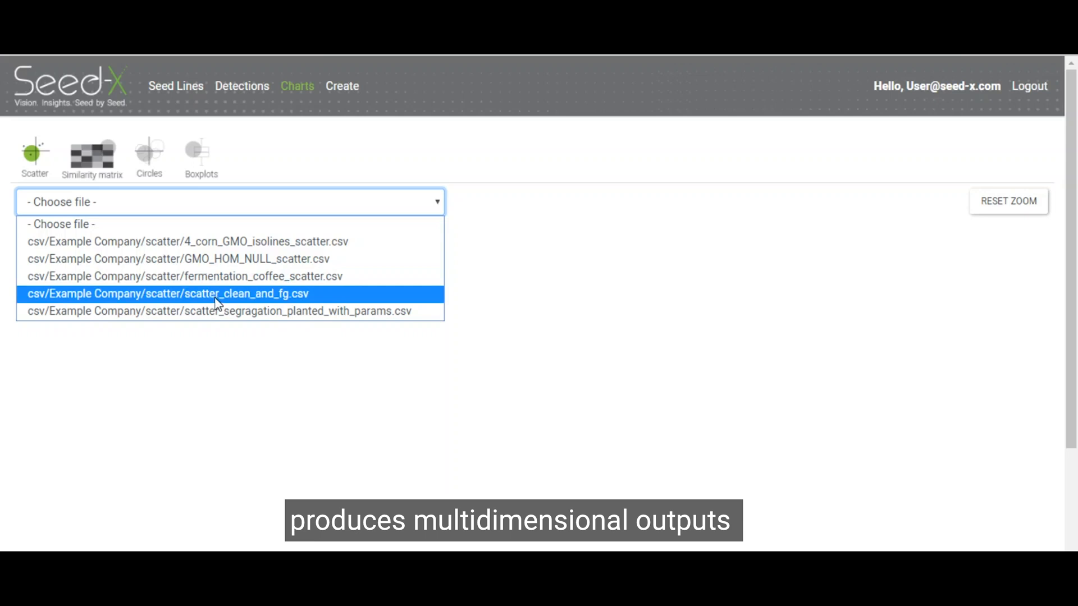
left_click(219, 311)
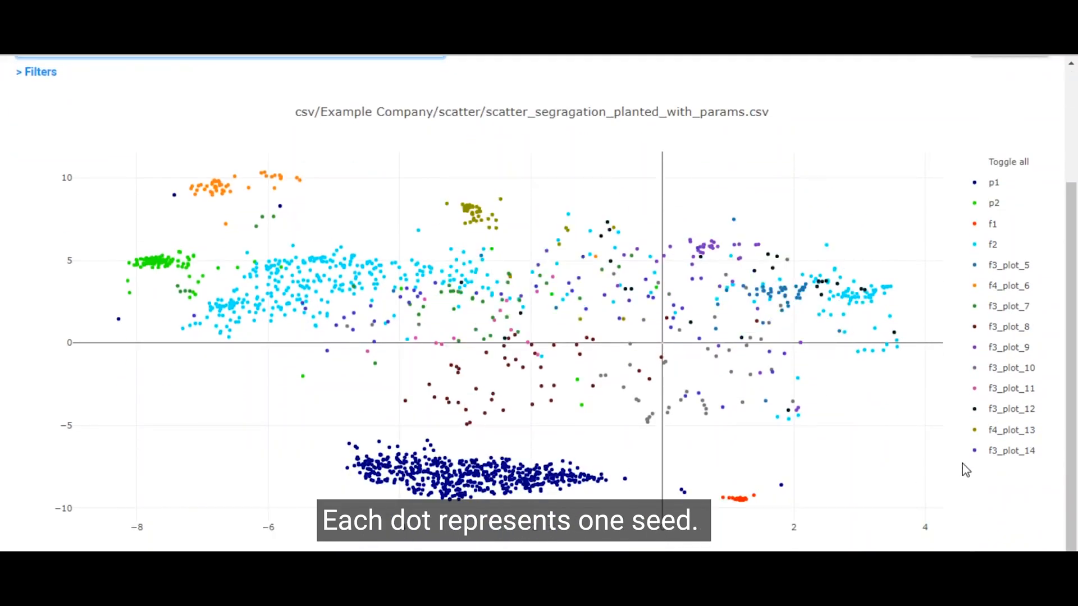
mouse_move(794, 380)
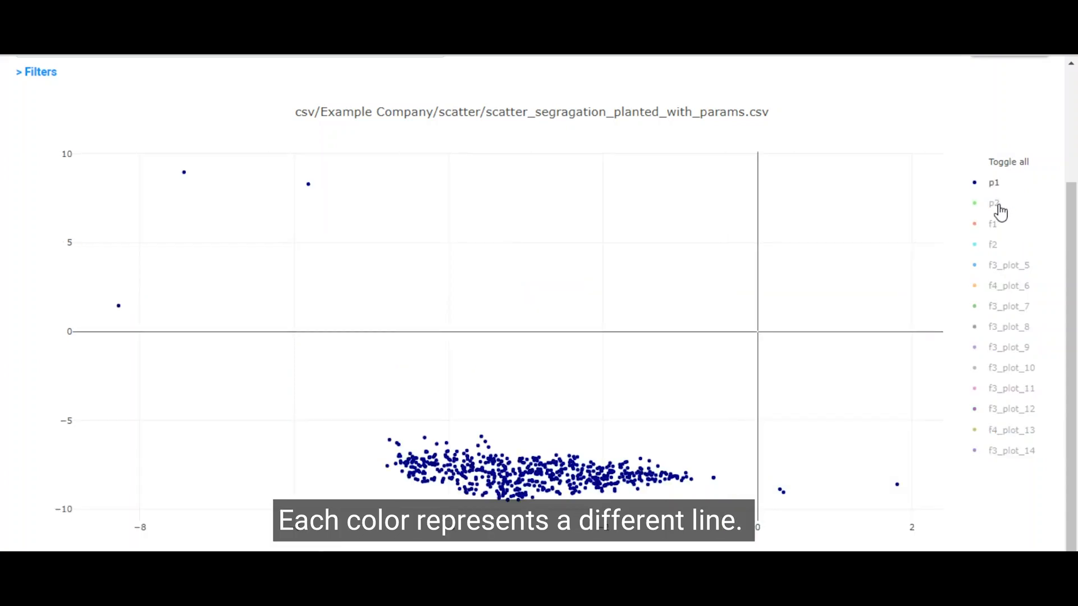
- Show the p2 parental seeds and then the f1 seeds via the chart legend
left_click(994, 203)
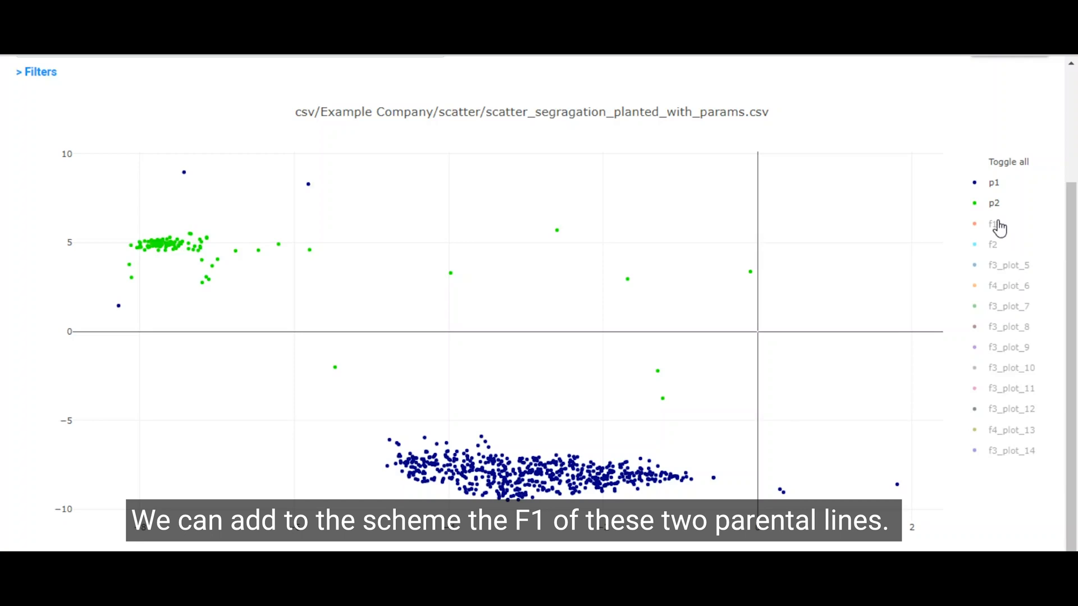
left_click(991, 224)
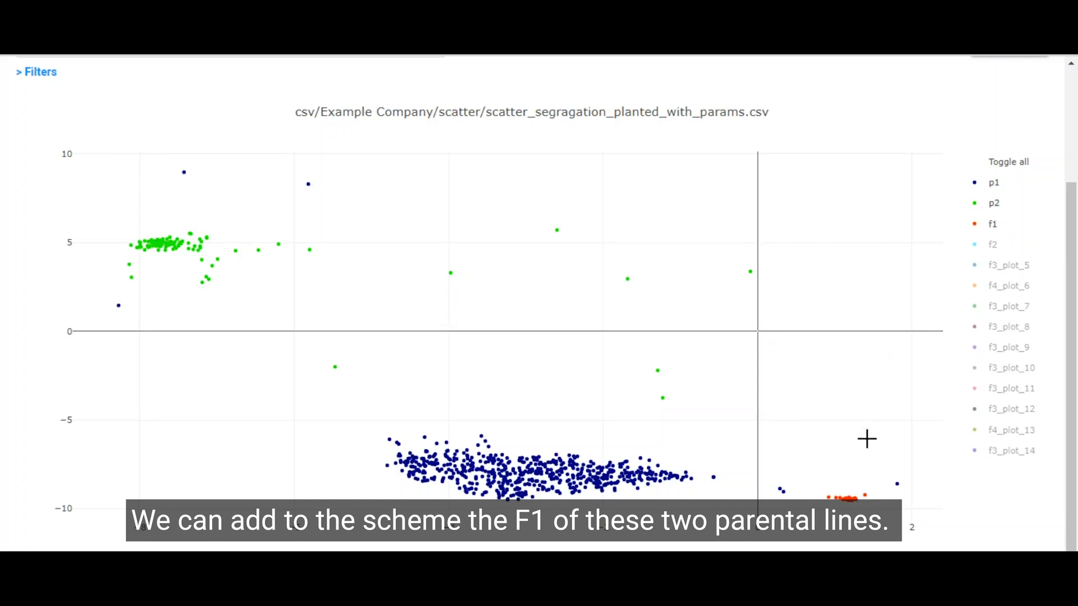
mouse_move(865, 502)
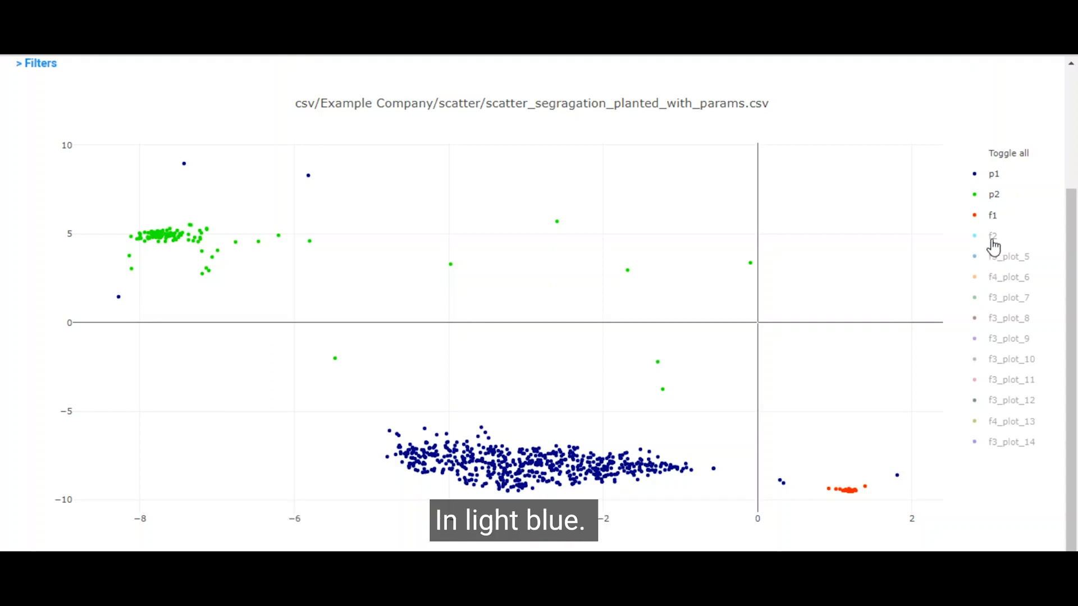
- Show the light blue f2 seeds via the chart legend
left_click(993, 235)
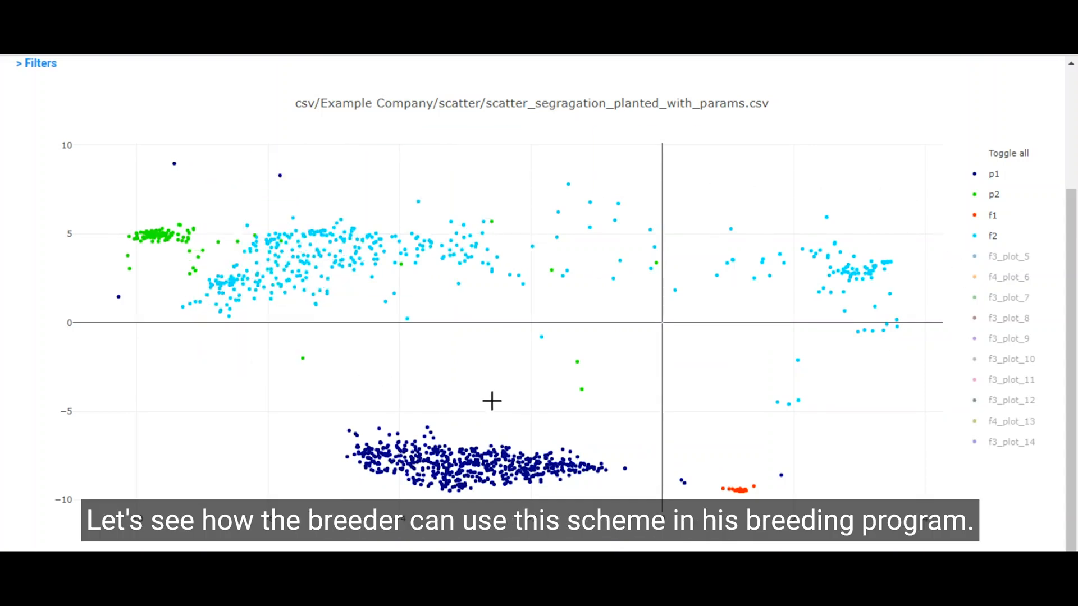
mouse_move(840, 389)
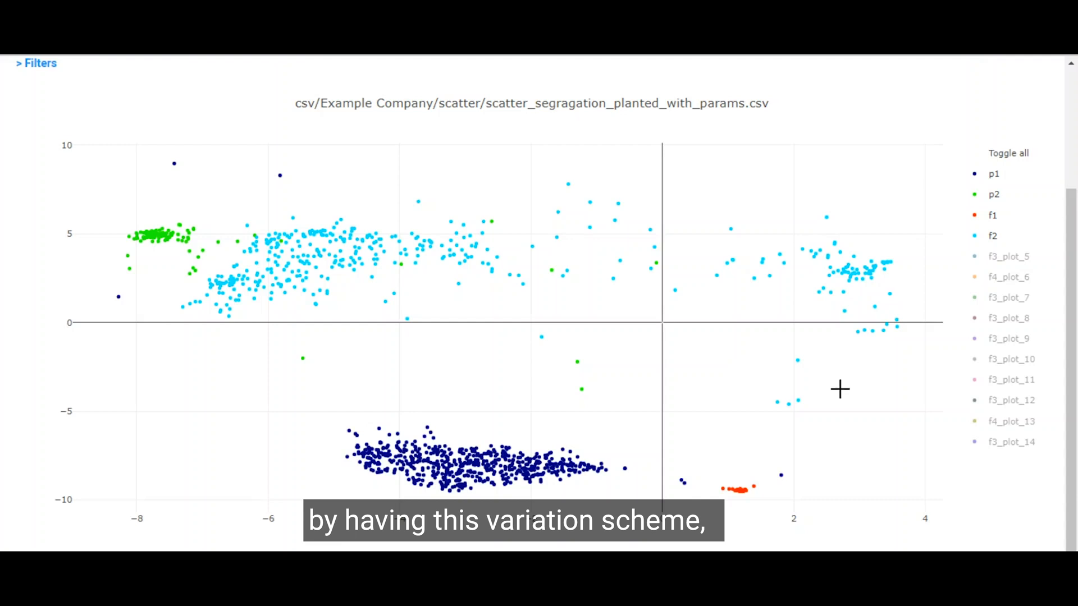
mouse_move(457, 331)
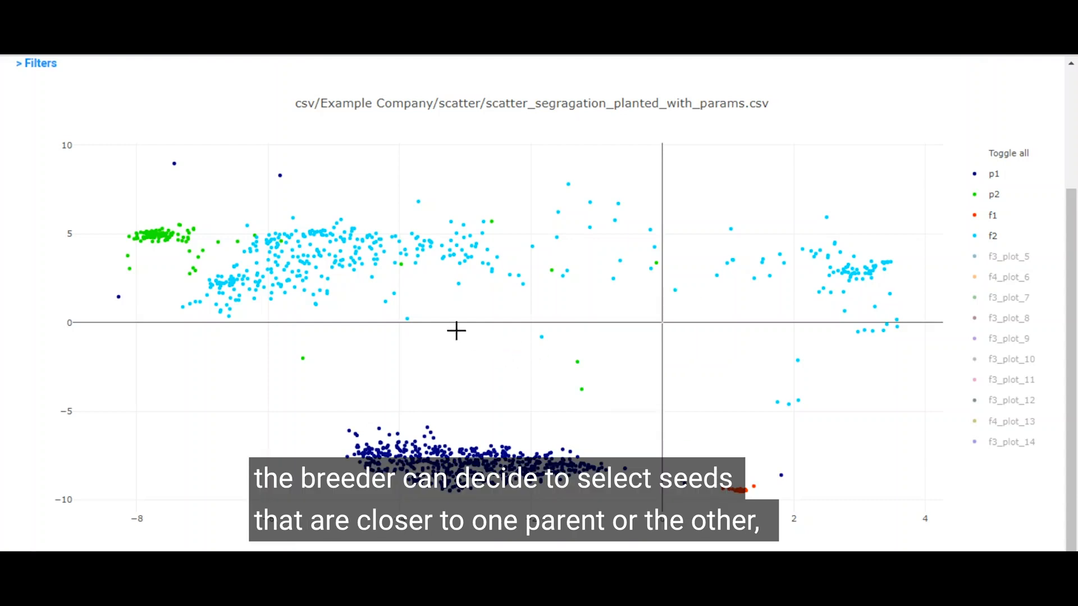
mouse_move(196, 330)
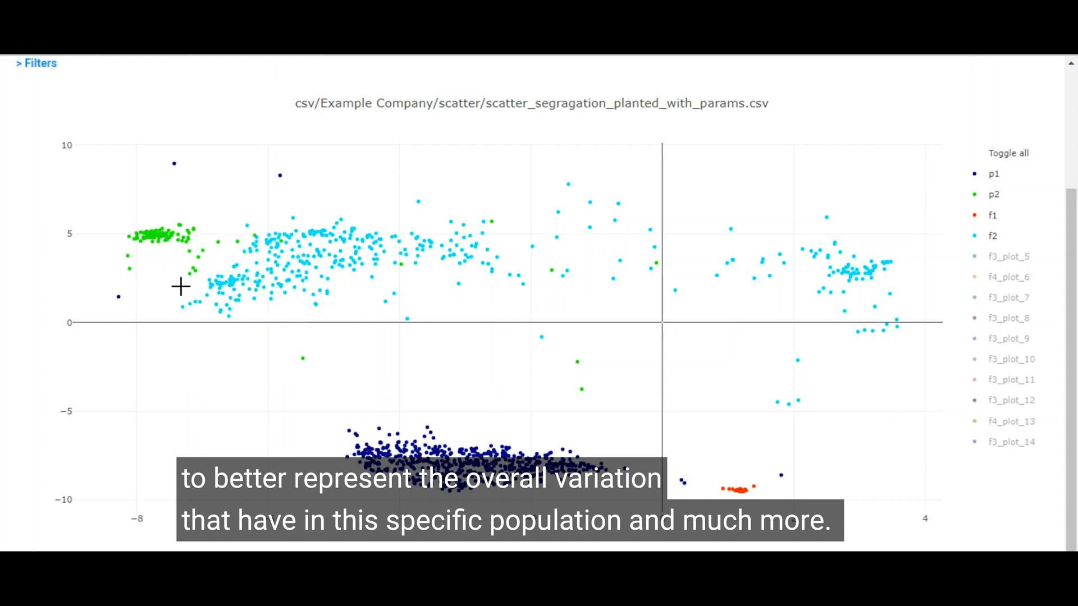
mouse_move(412, 431)
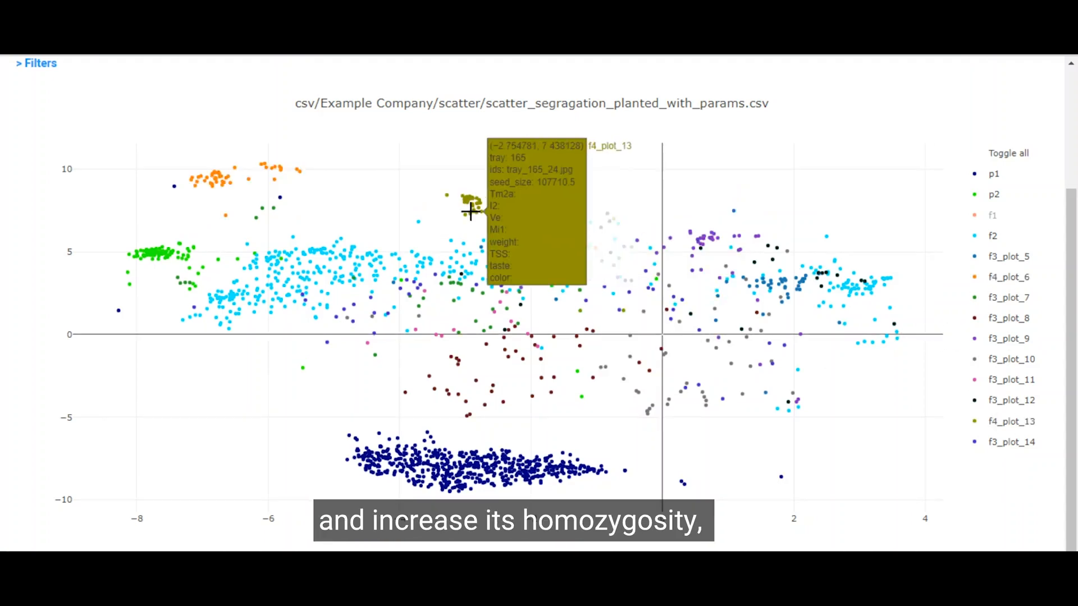
mouse_move(243, 168)
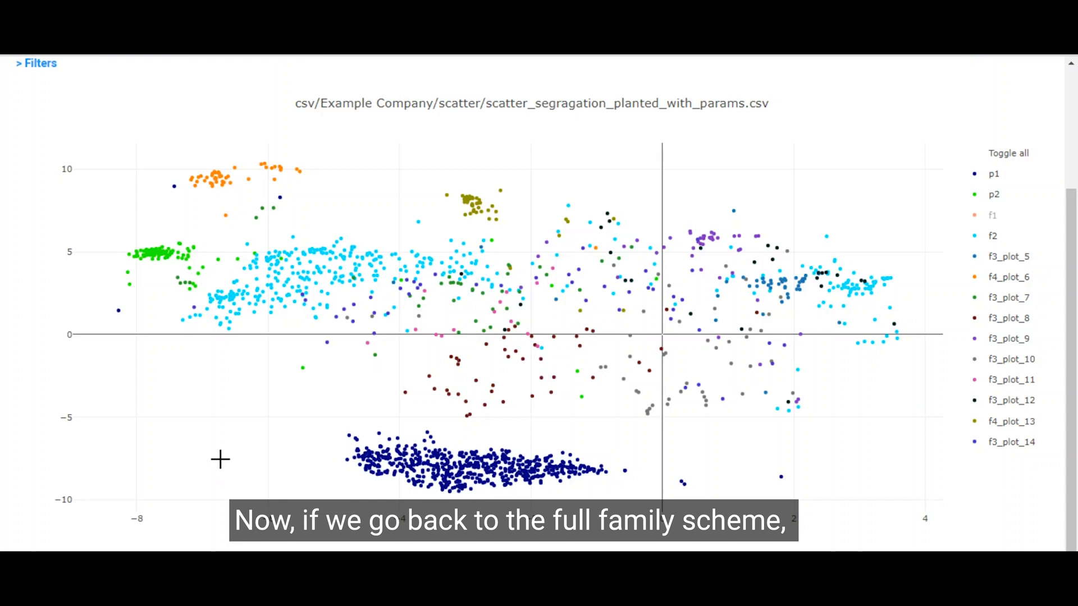
mouse_move(739, 237)
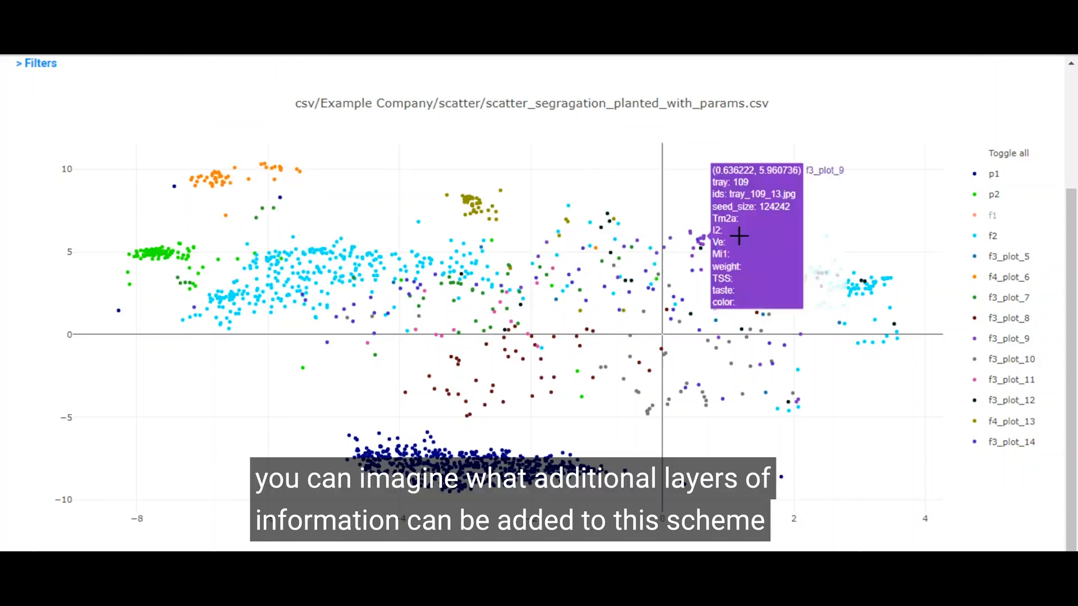
mouse_move(267, 401)
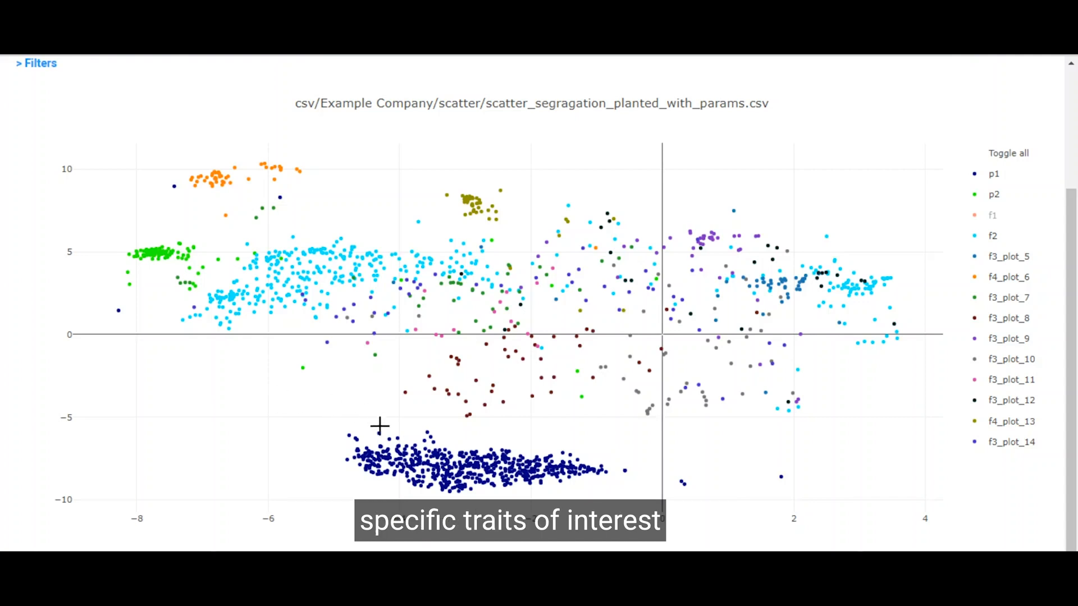
mouse_move(373, 267)
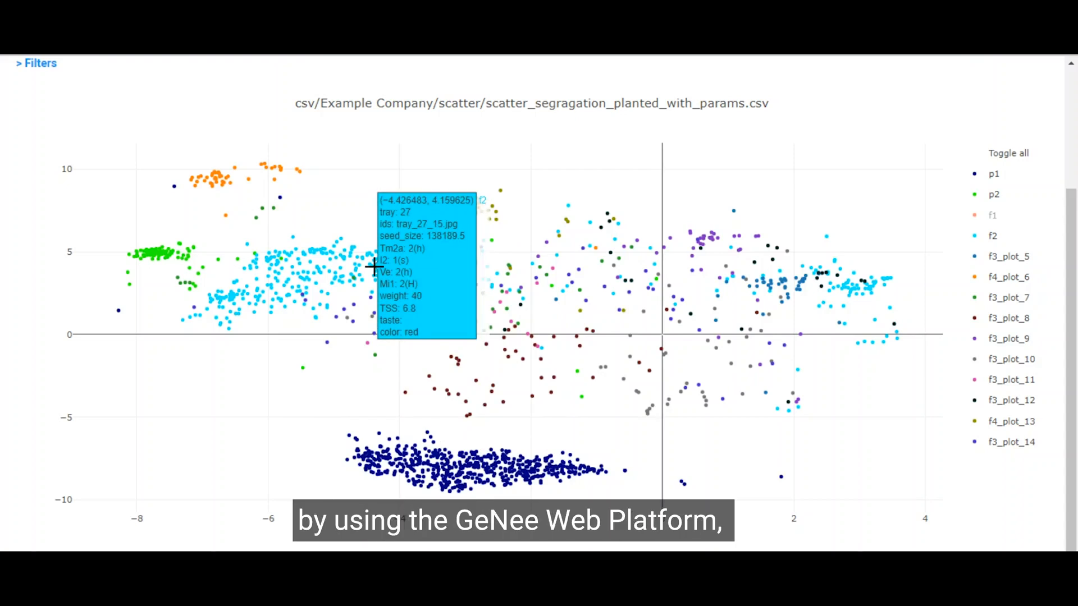
mouse_move(353, 192)
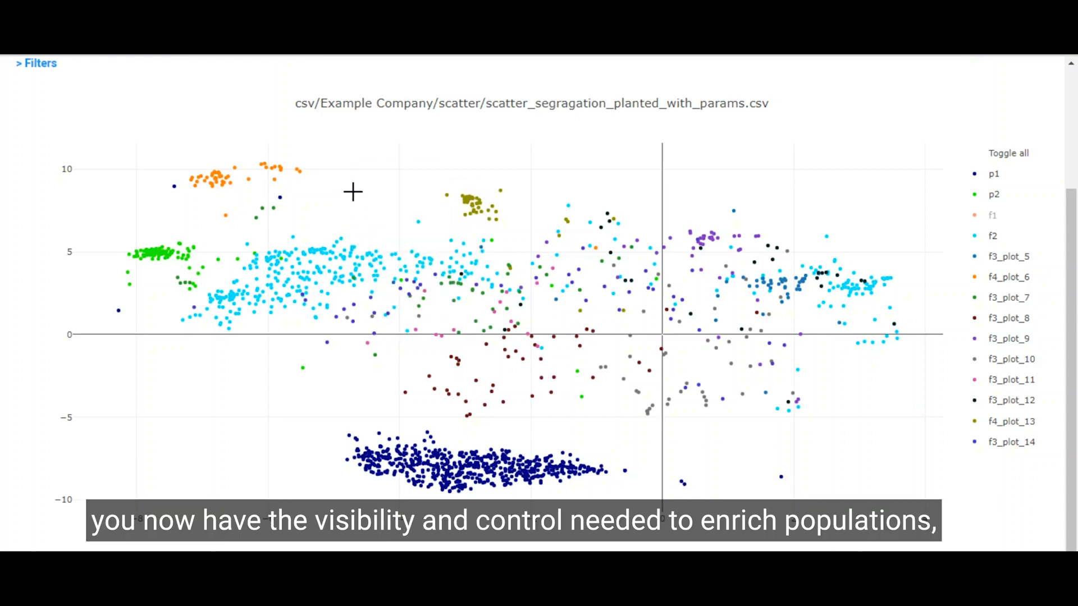